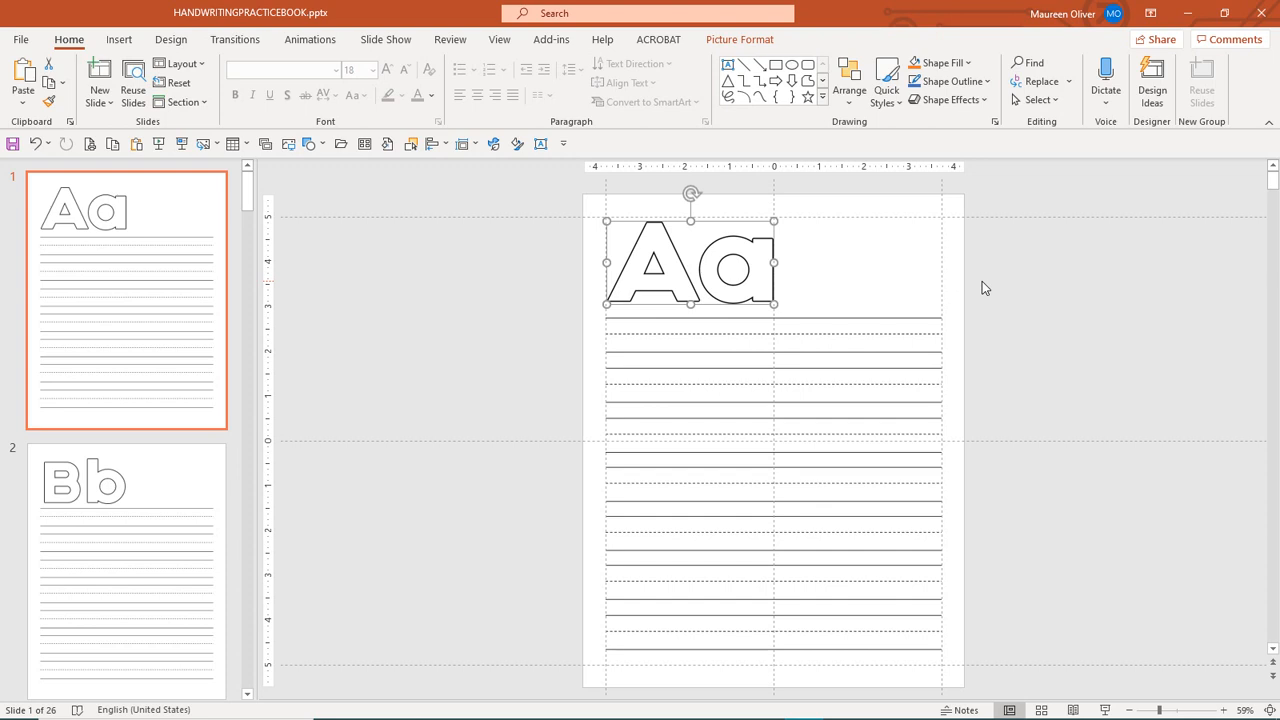
mouse_move(857, 291)
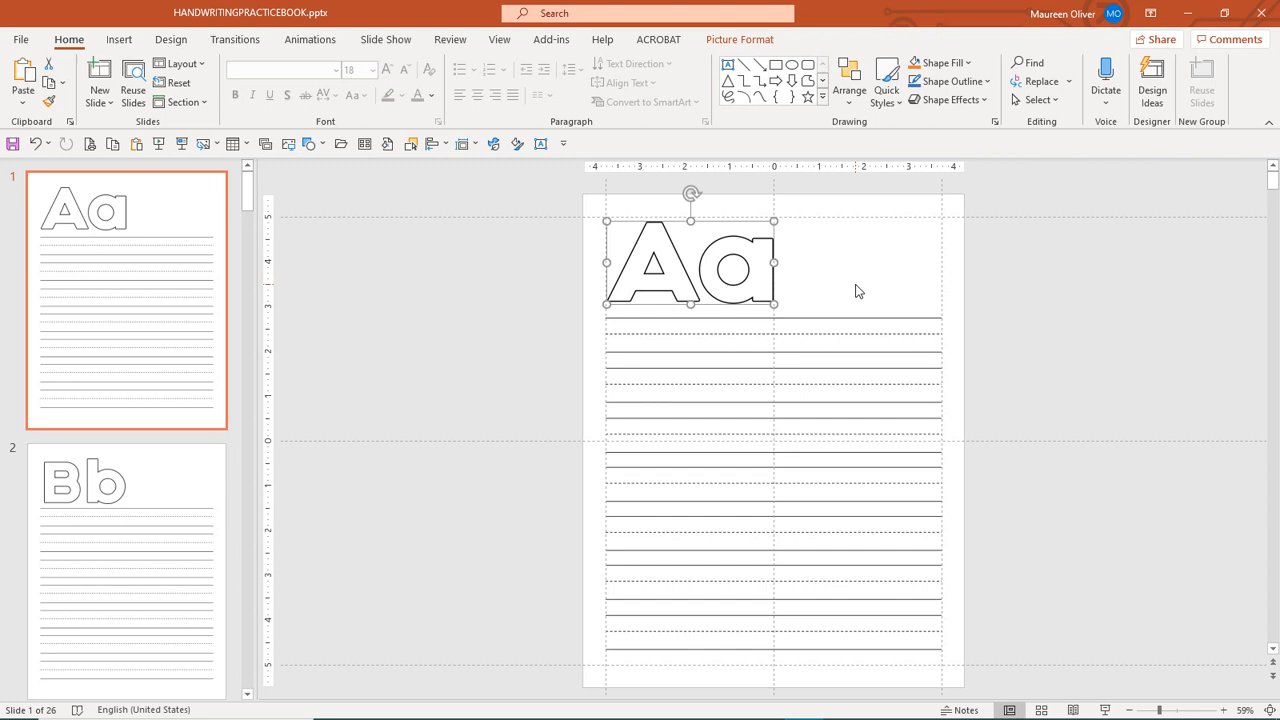
mouse_move(865, 276)
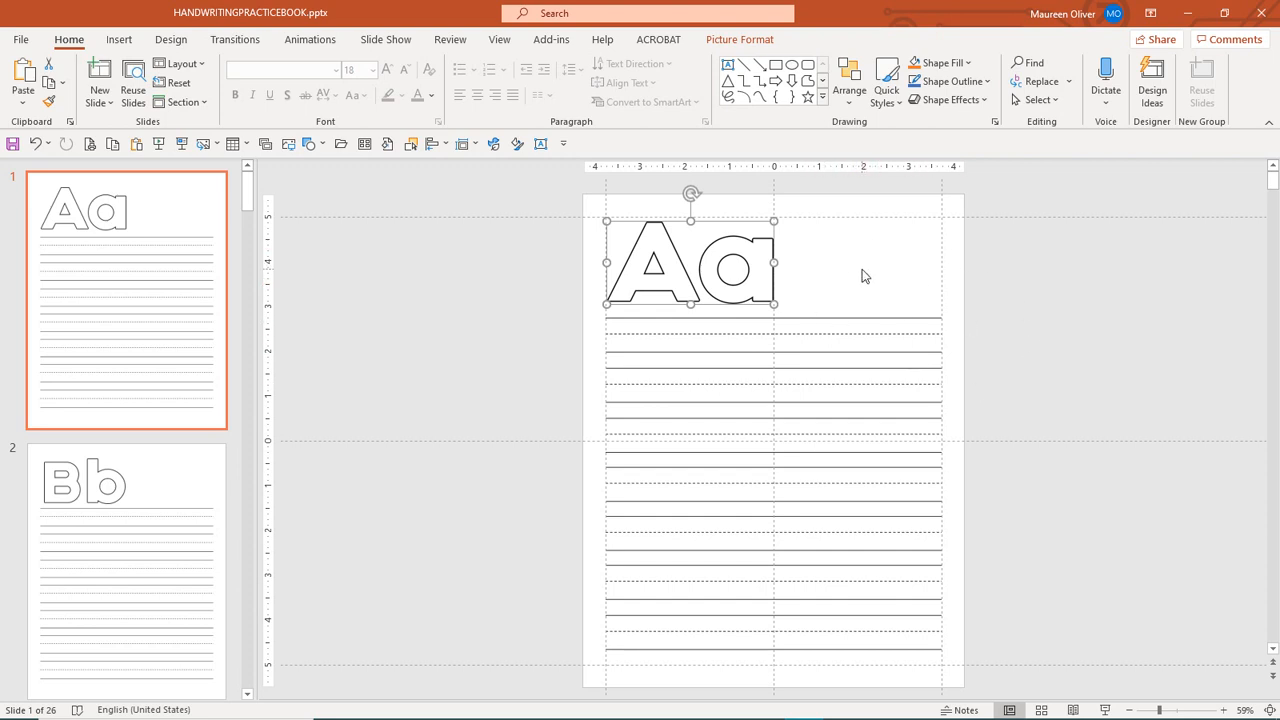
mouse_move(837, 276)
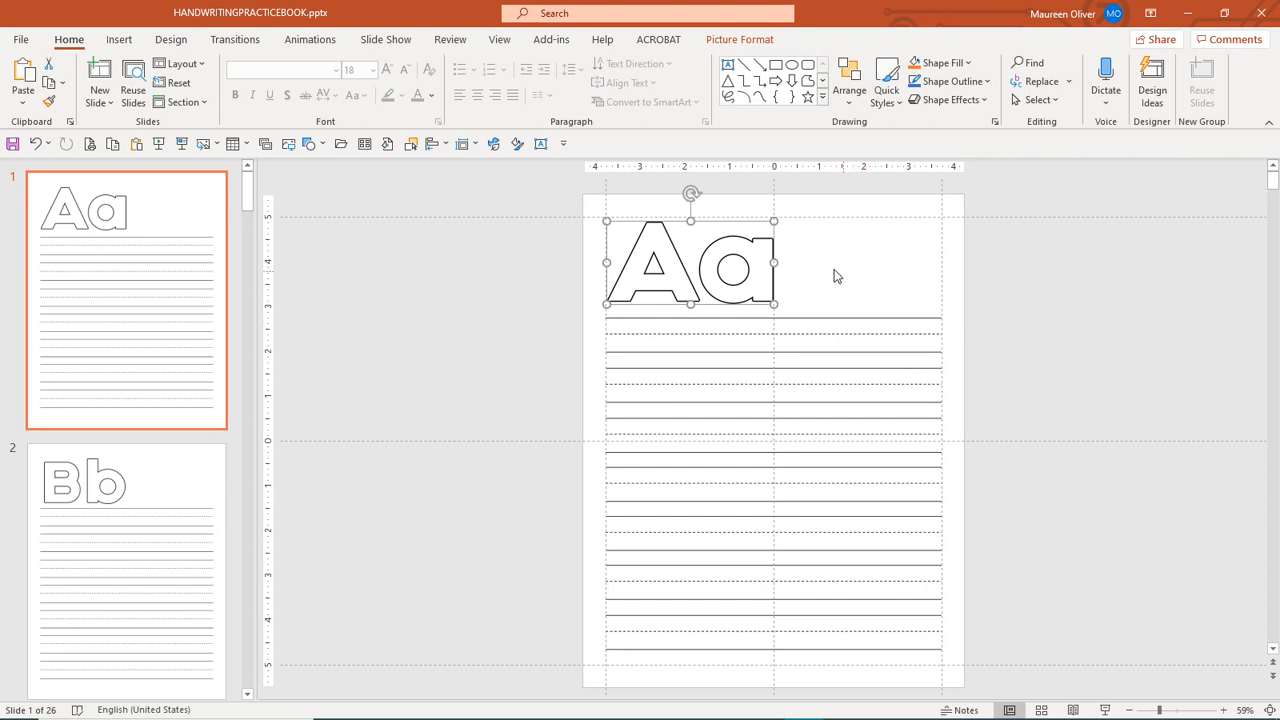
mouse_move(1048, 479)
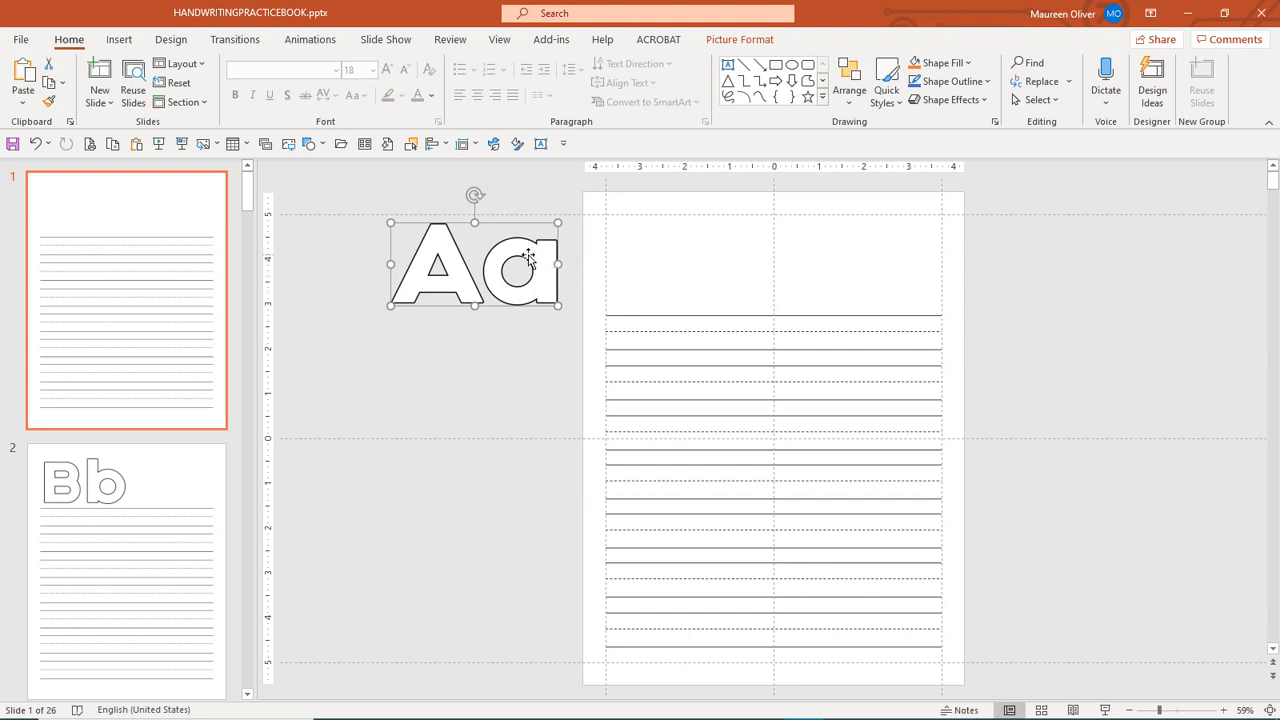
mouse_move(522, 268)
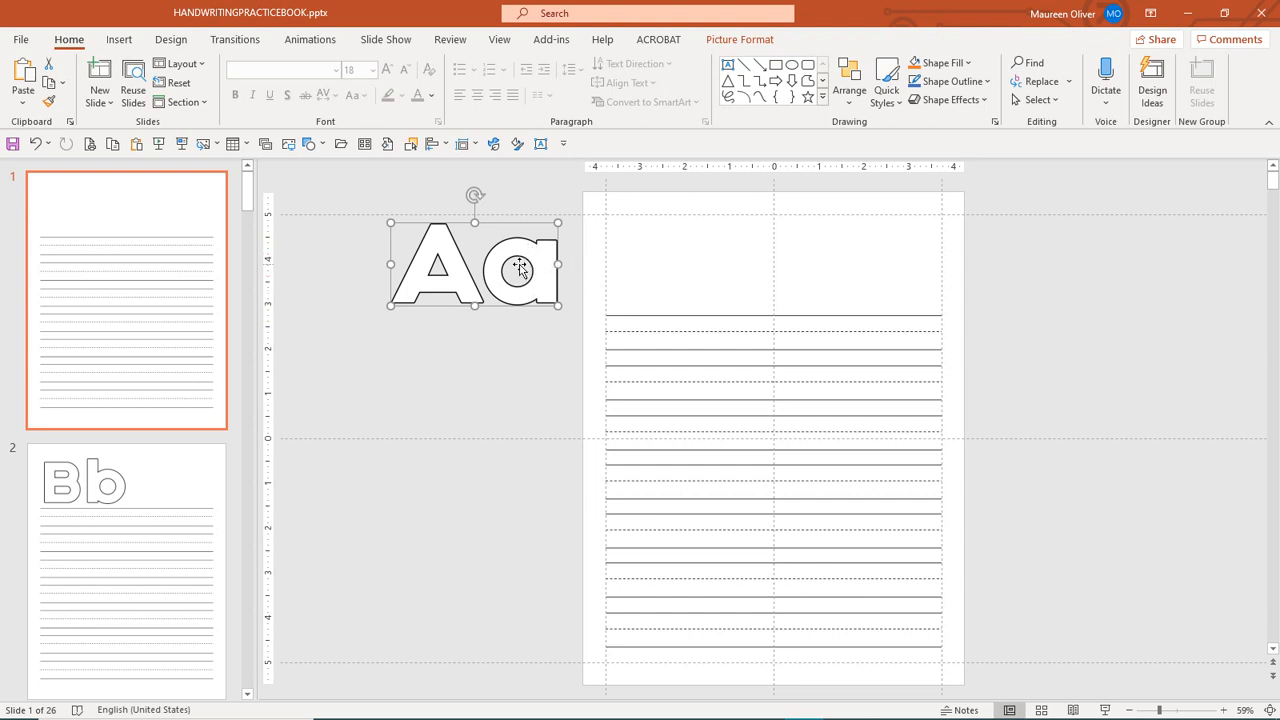
mouse_move(561, 210)
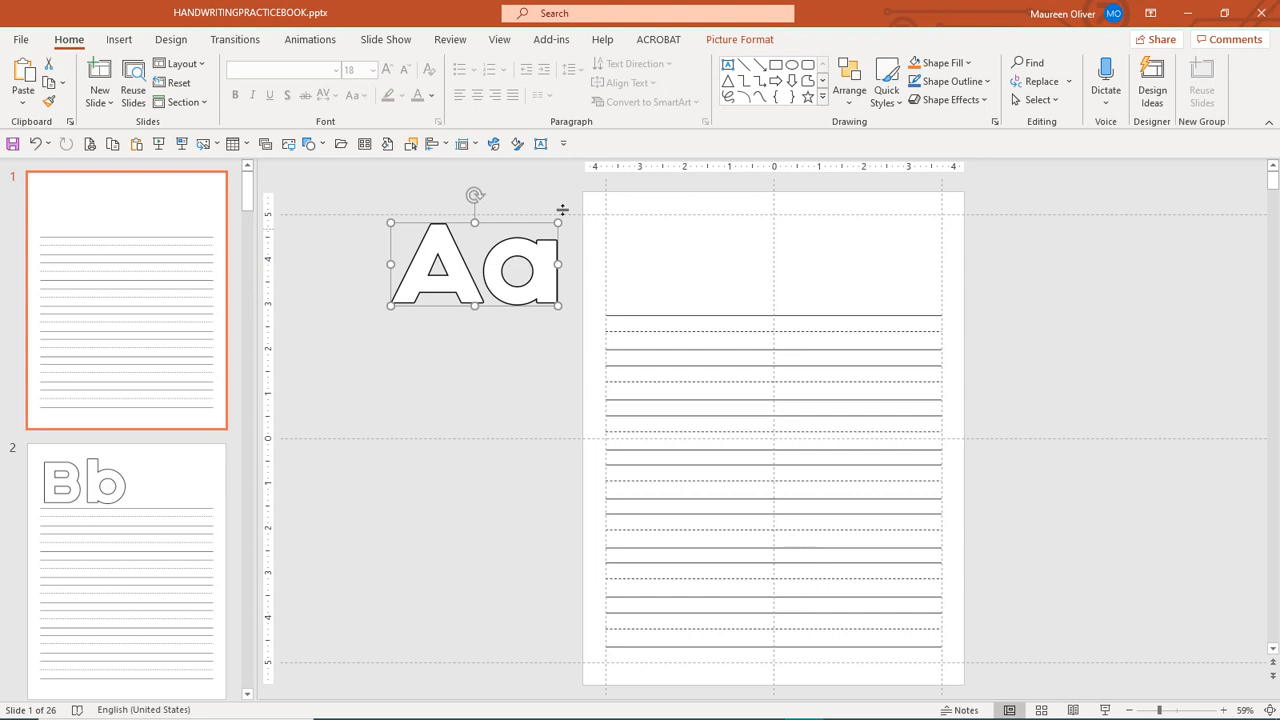
mouse_move(886, 9)
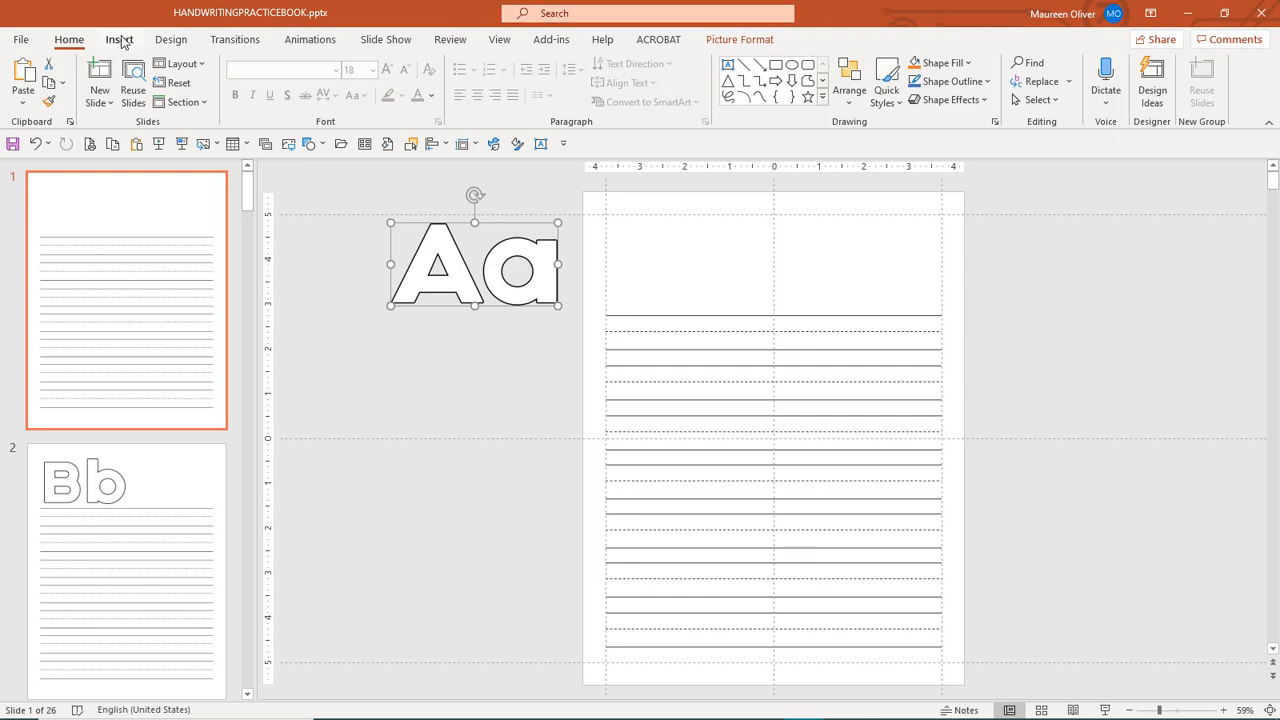
Insert a new text box onto the practice slide from the Insert tab.
left_click(119, 39)
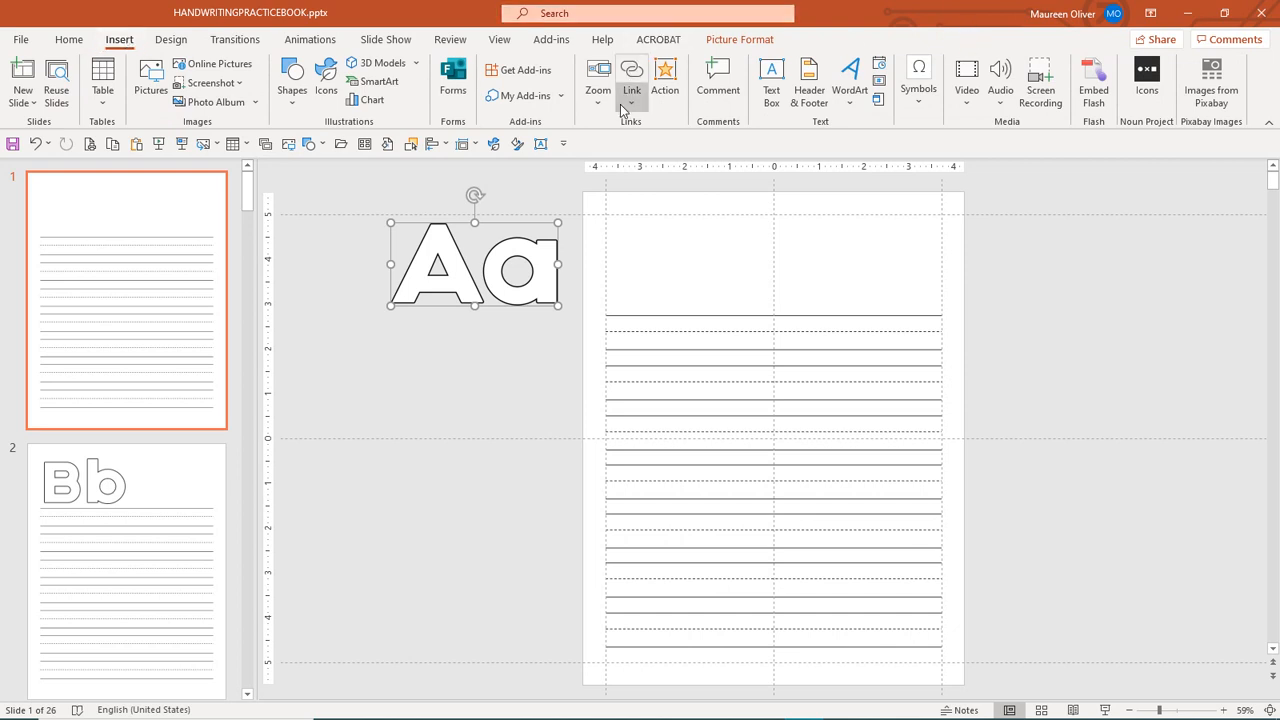
left_click(771, 75)
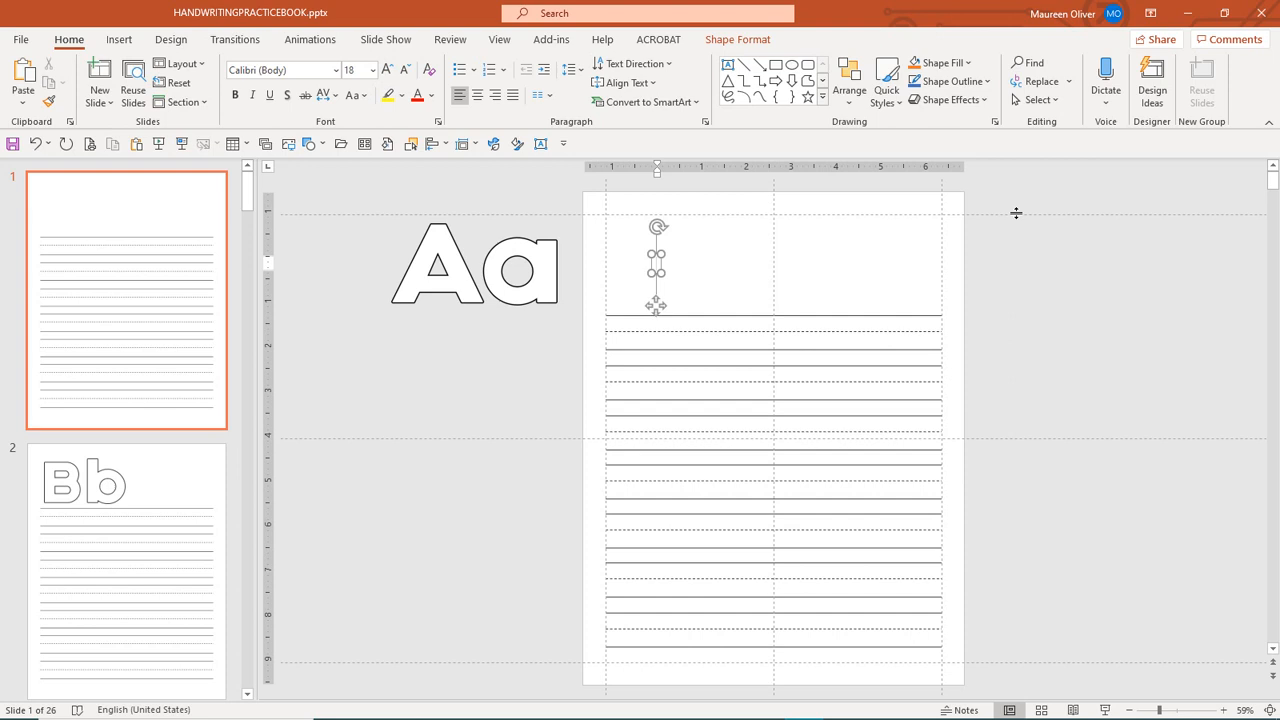
mouse_move(1023, 219)
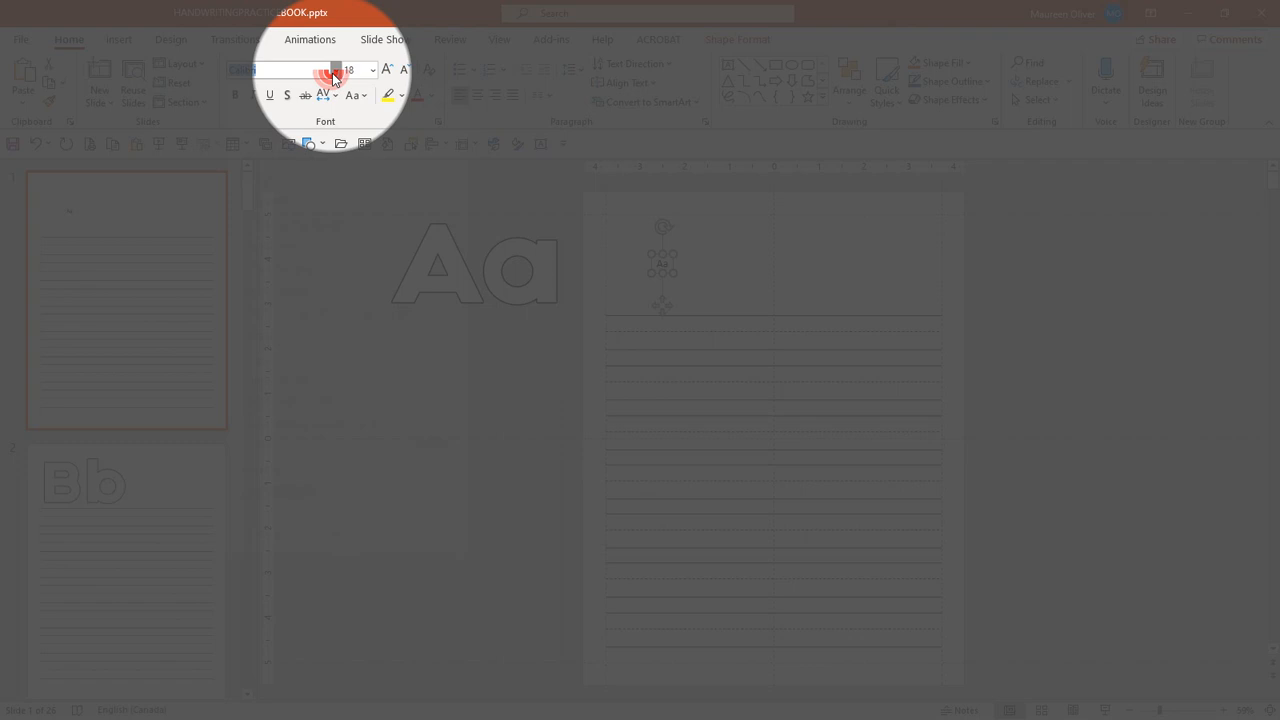
Apply the Carbon Bl font to the AA letters from the font list.
left_click(371, 70)
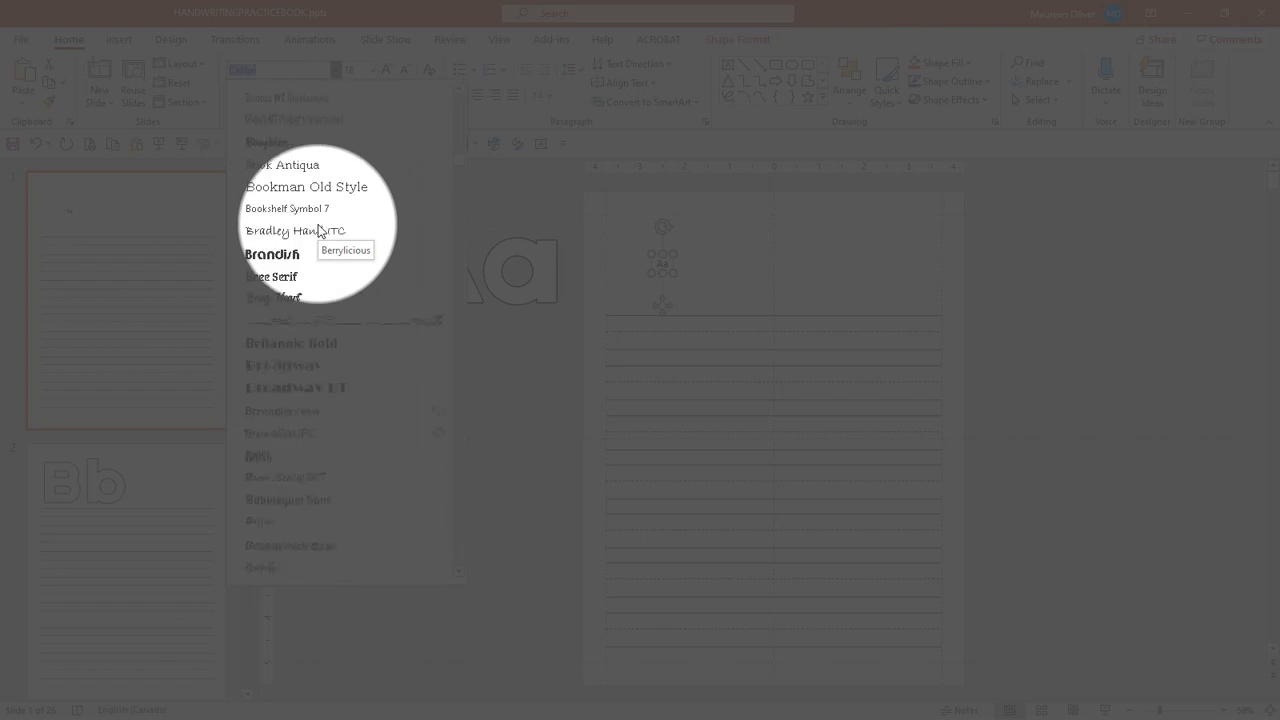
scroll("down", 3)
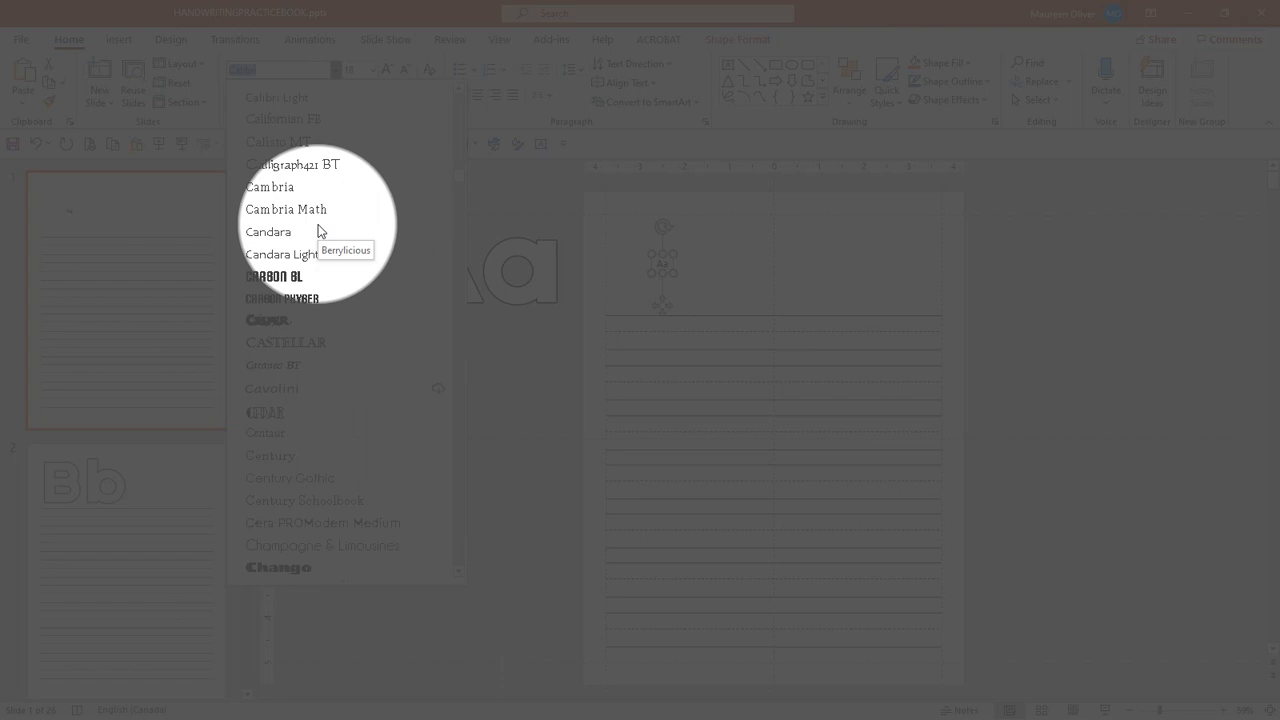
scroll("down", 3)
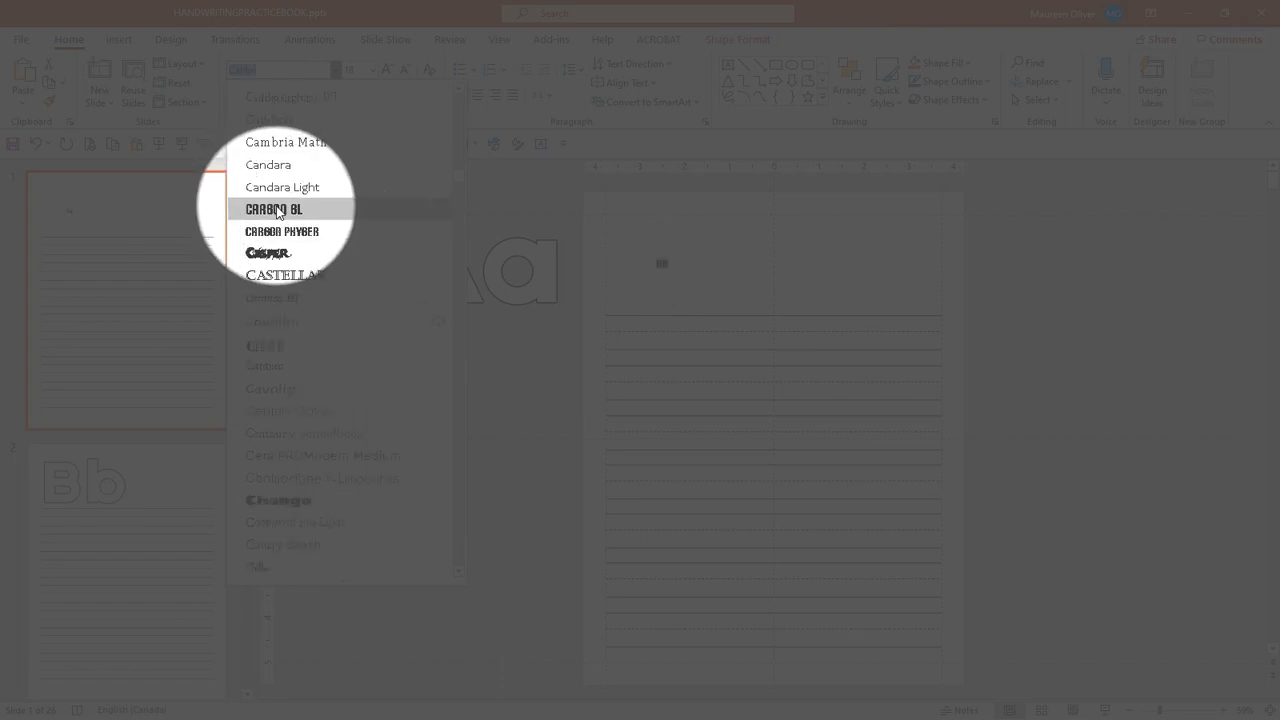
left_click(273, 208)
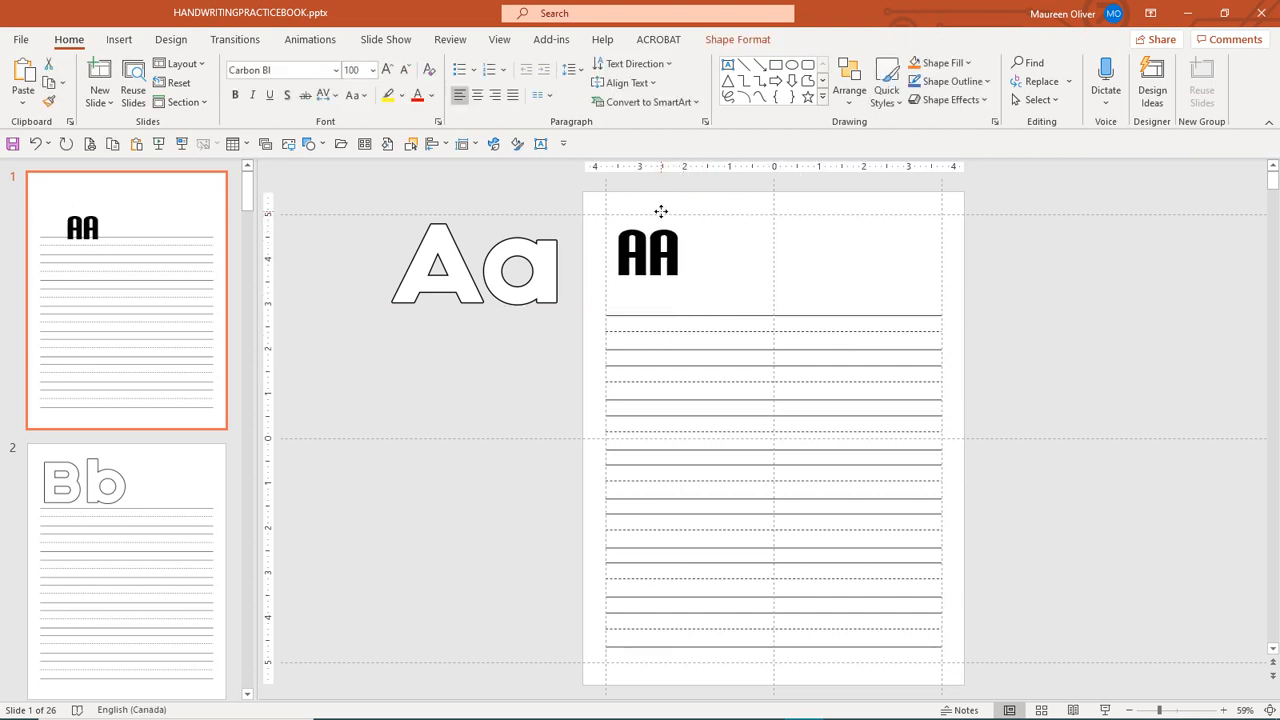
Select the AA text box and bring up its Shape Format tools.
left_click(647, 253)
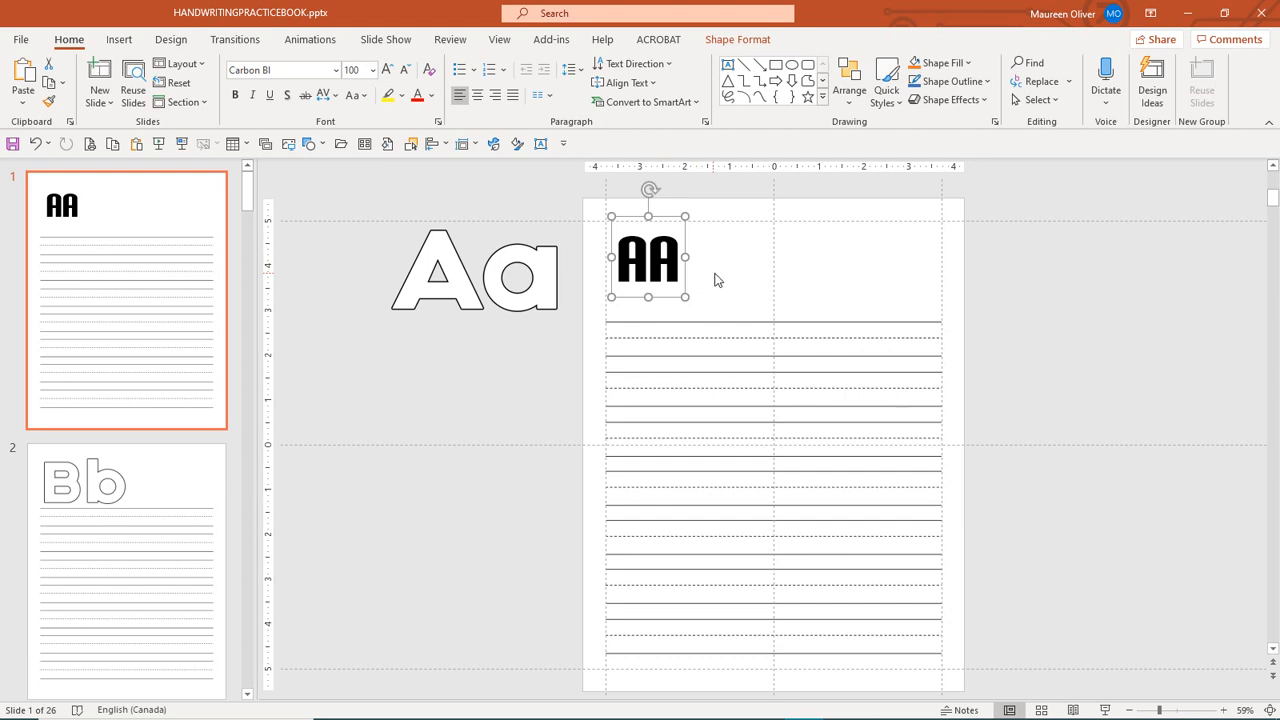
mouse_move(685, 247)
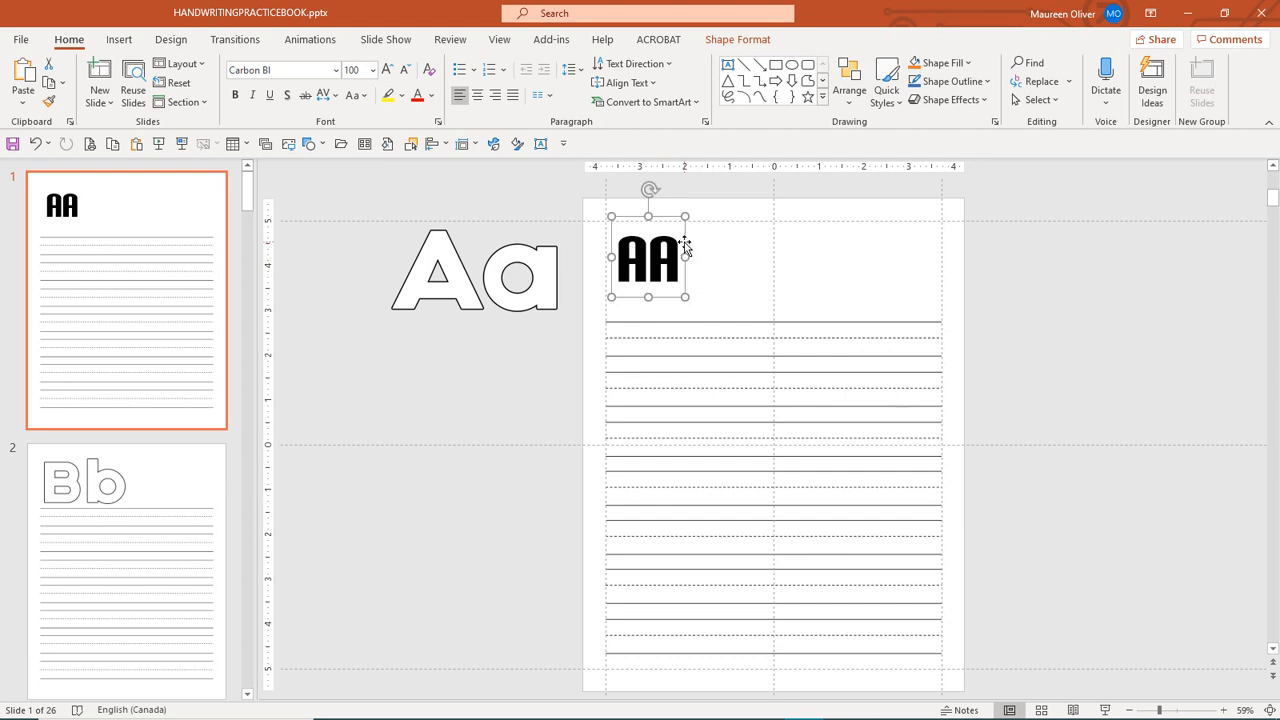
left_click(737, 39)
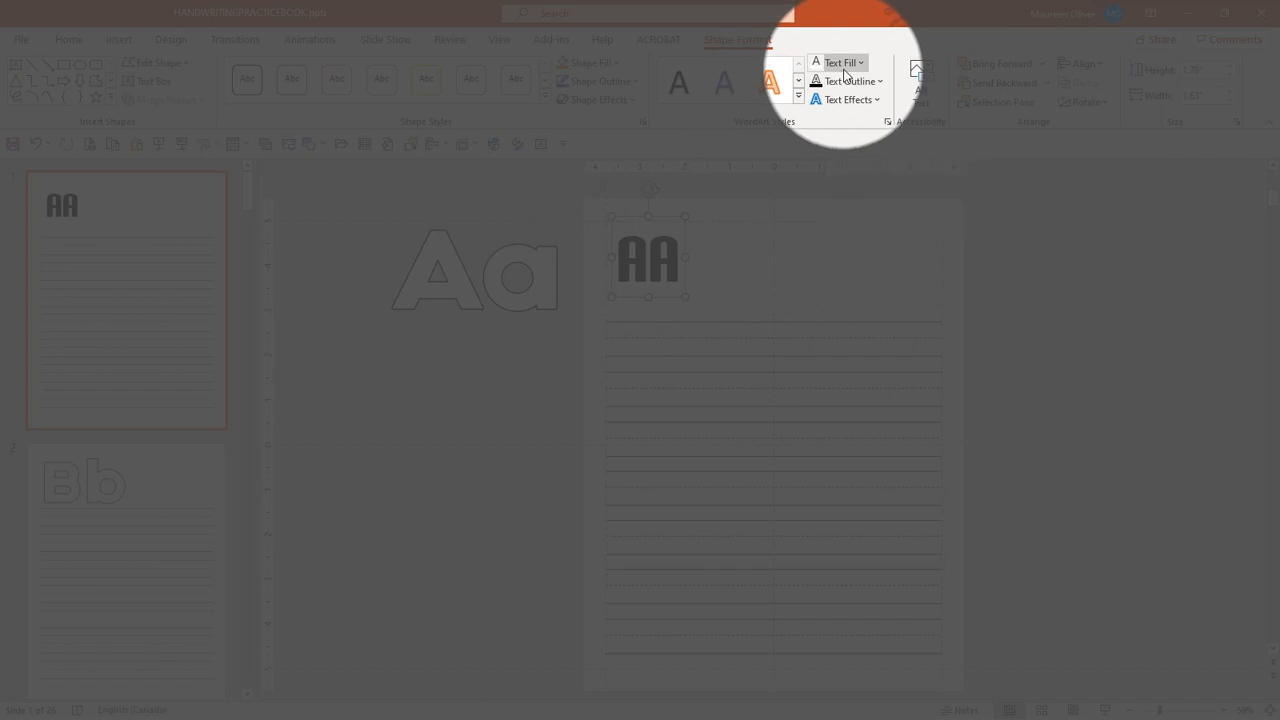
Set the Text Fill of the AA letters to white.
left_click(860, 62)
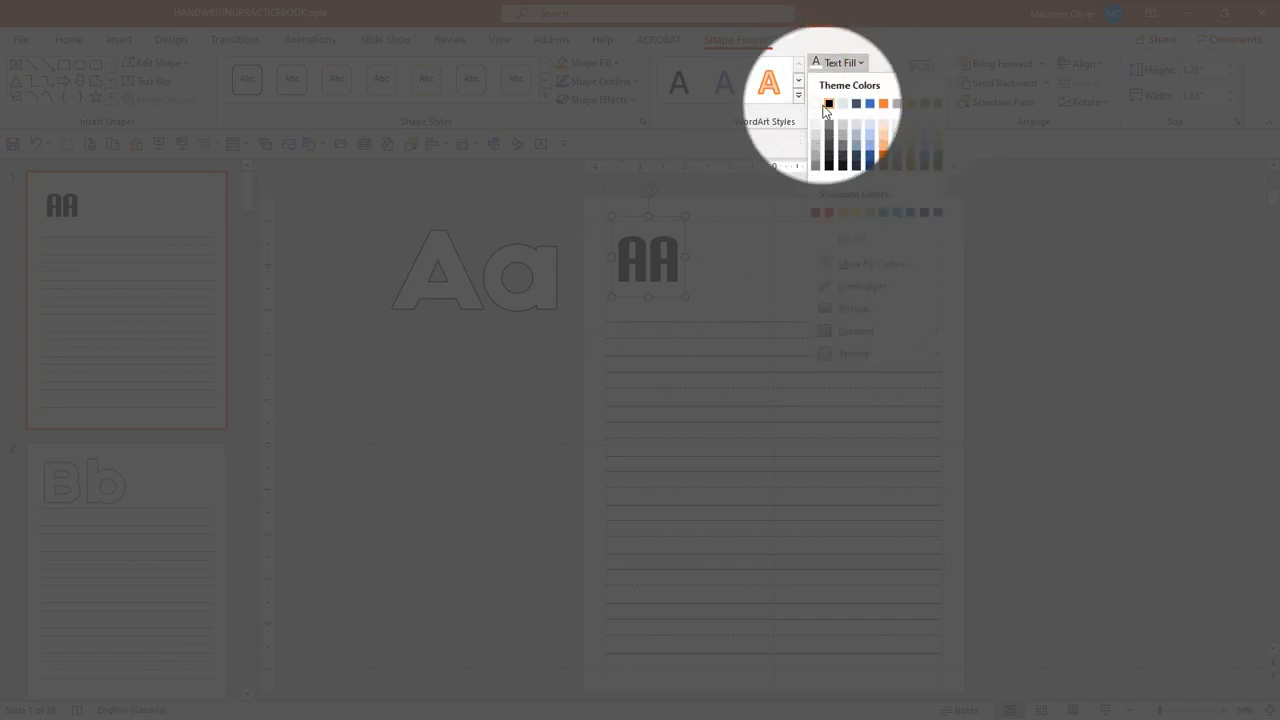
left_click(828, 104)
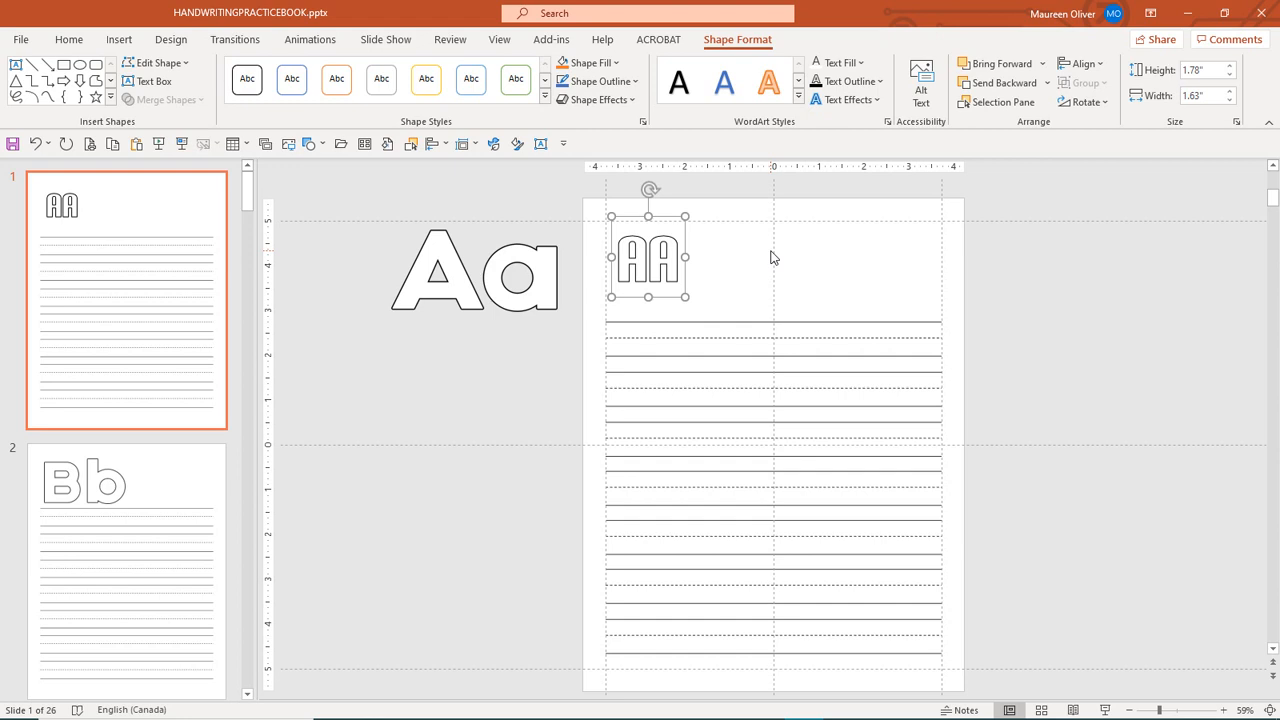
mouse_move(733, 269)
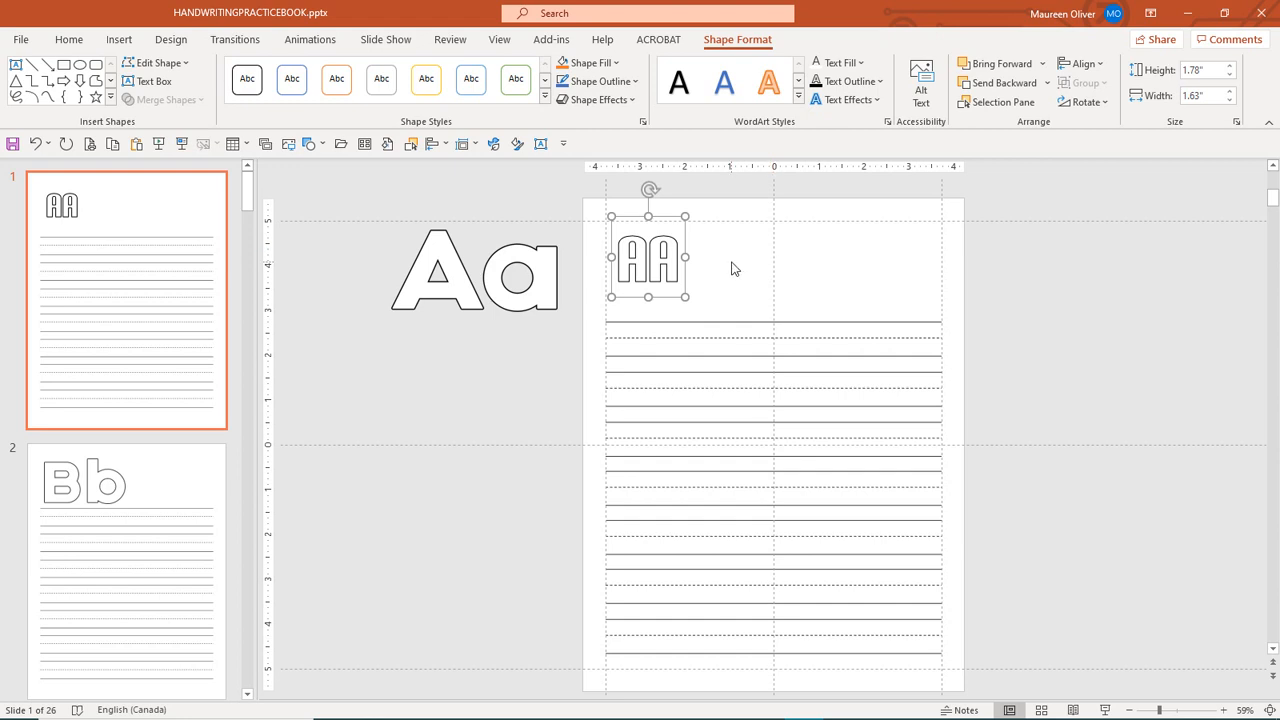
mouse_move(543, 315)
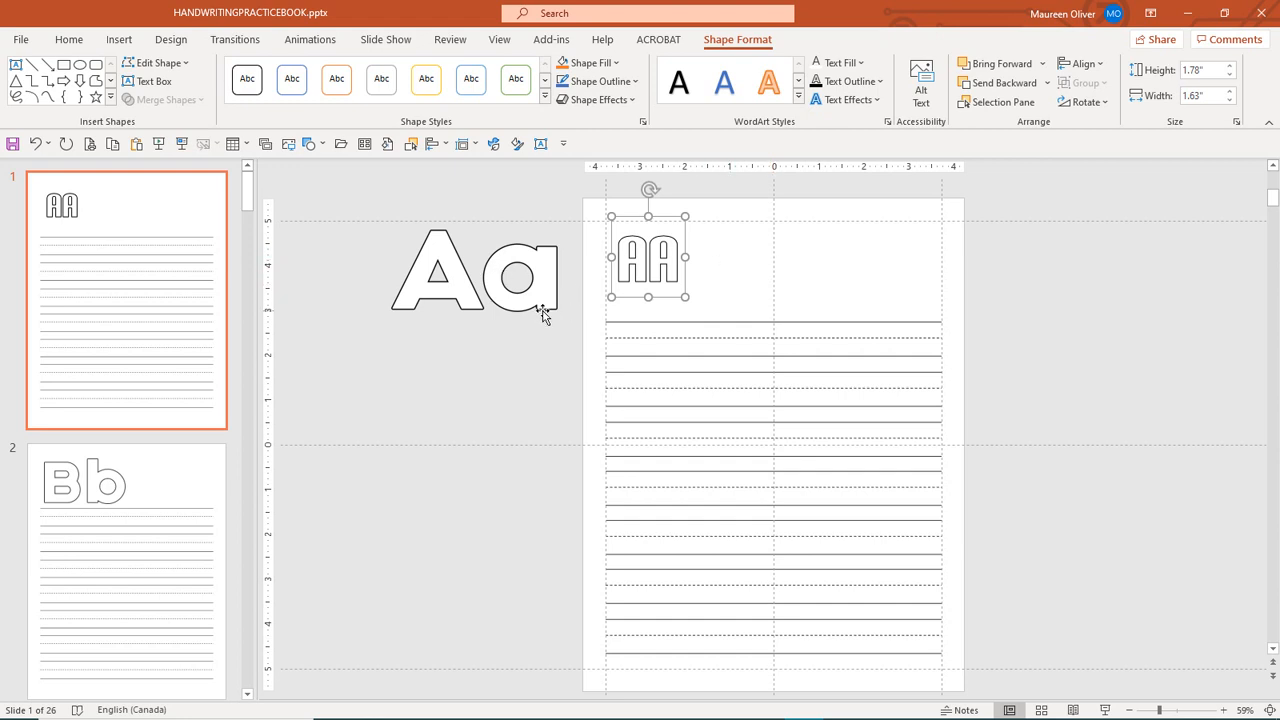
mouse_move(718, 289)
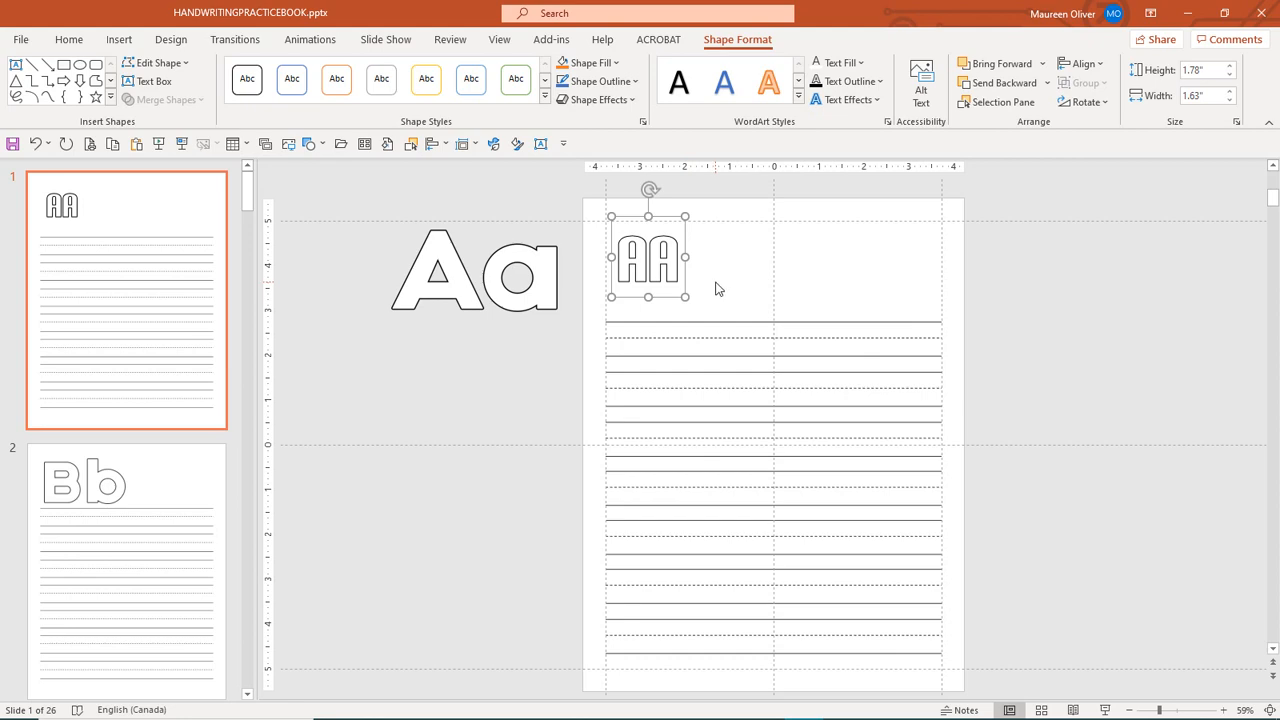